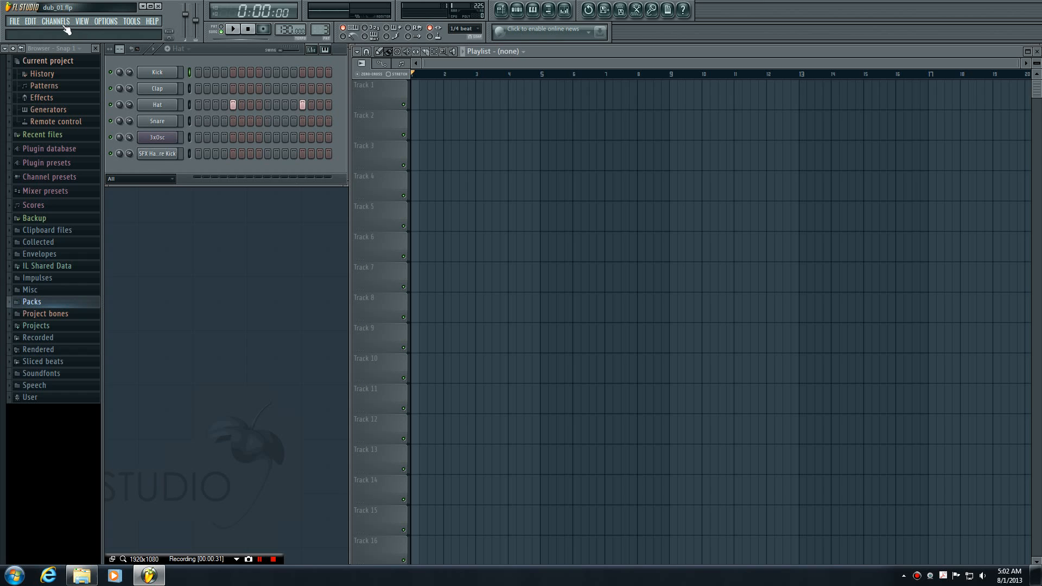
pyautogui.moveTo(60, 25)
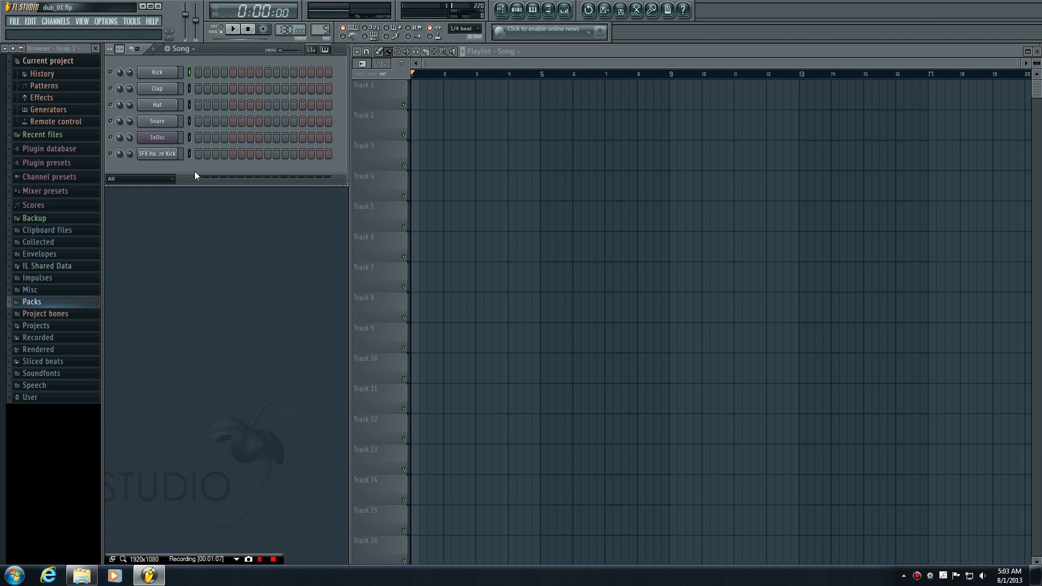
pyautogui.moveTo(59, 13)
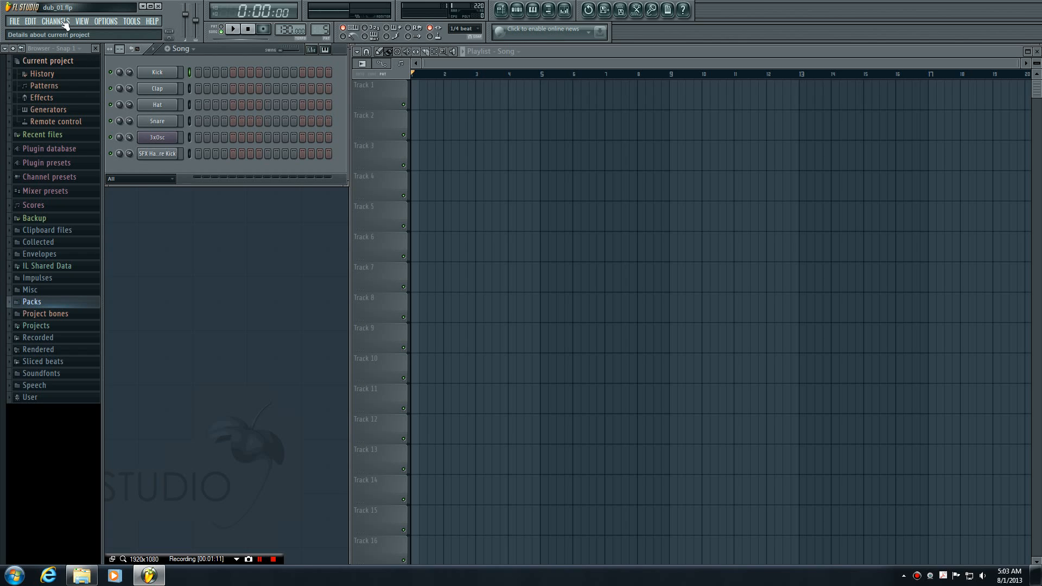
# - Add an Audio Clip channel via Channels > Add one, then briefly play and stop the pattern
pyautogui.click(55, 21)
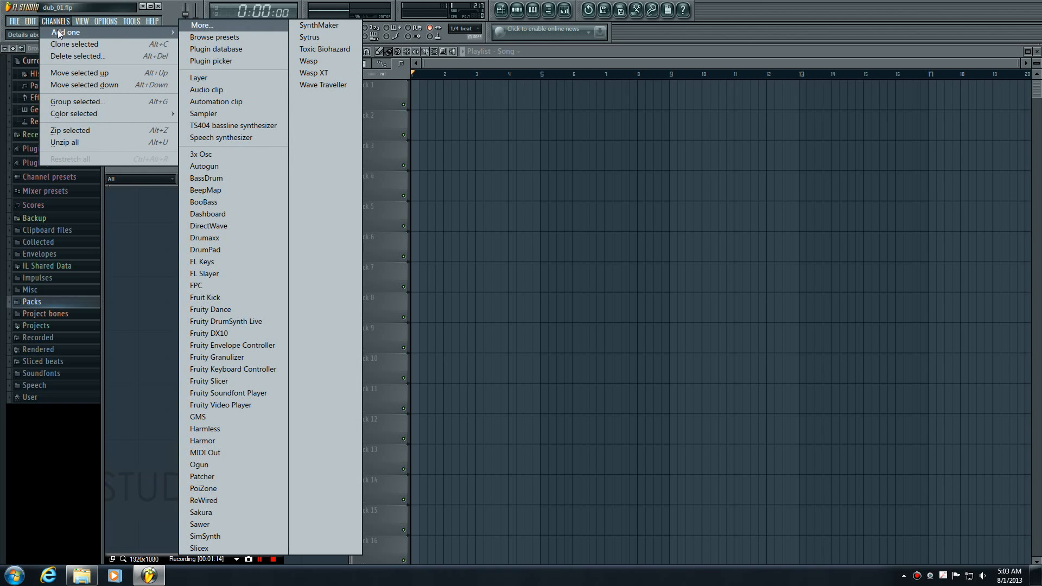
pyautogui.moveTo(214, 94)
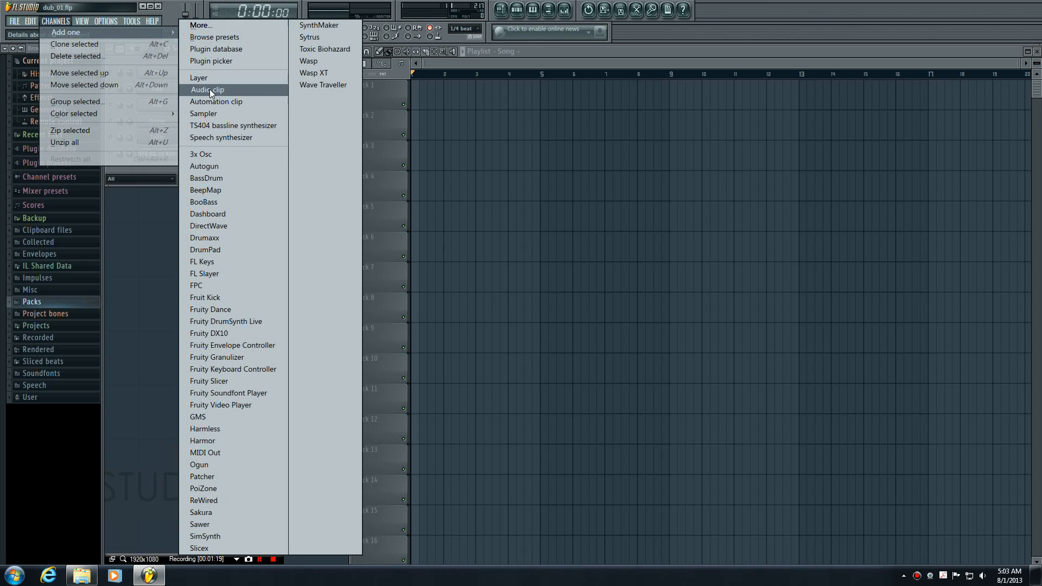
pyautogui.click(214, 91)
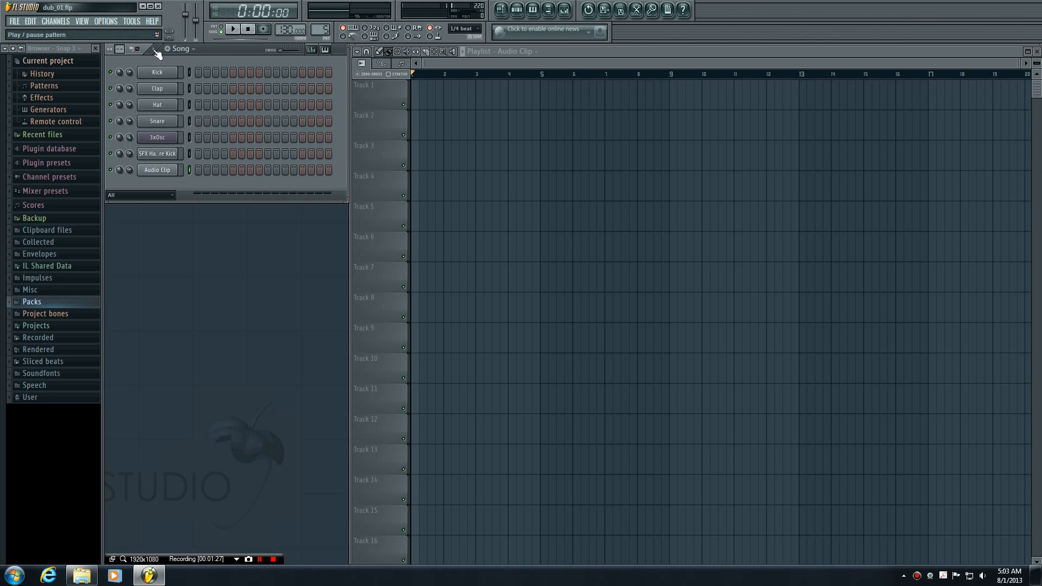
pyautogui.click(232, 28)
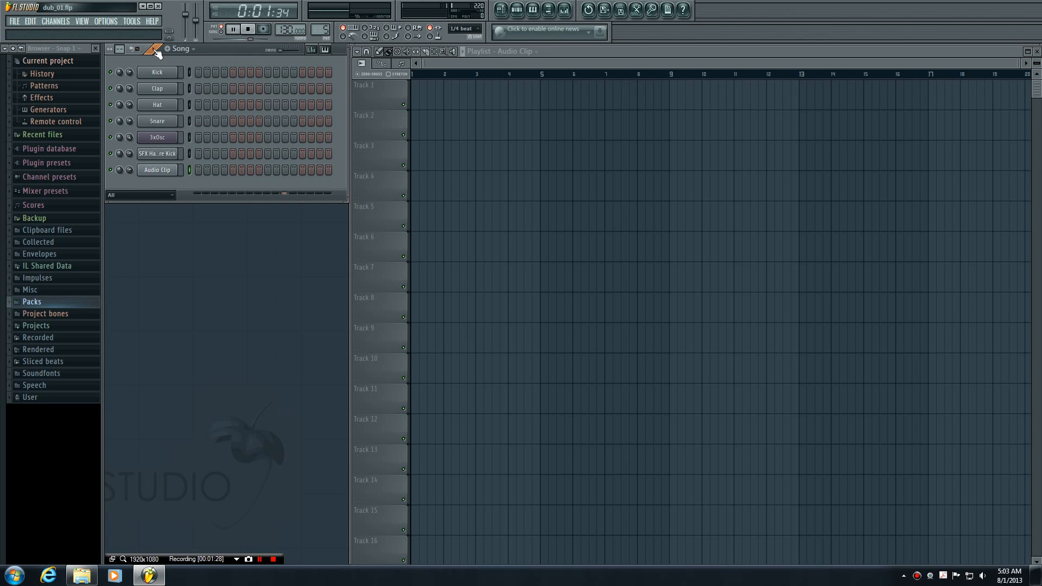
pyautogui.click(248, 28)
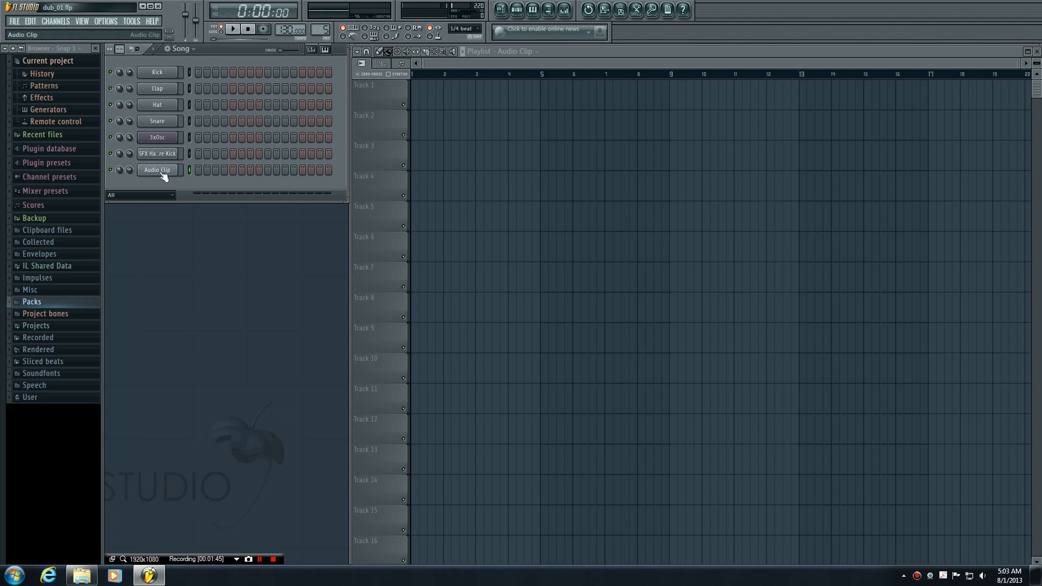
# - Load In the Moment of Inspiration.mp3 from sick_beats > audio_clips into the channel
pyautogui.click(157, 169)
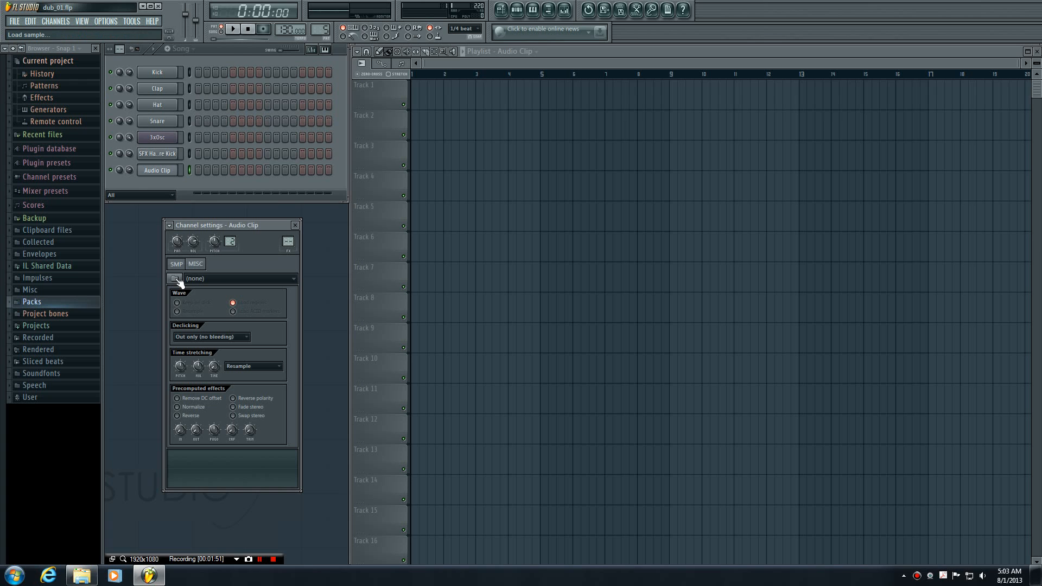
pyautogui.click(175, 278)
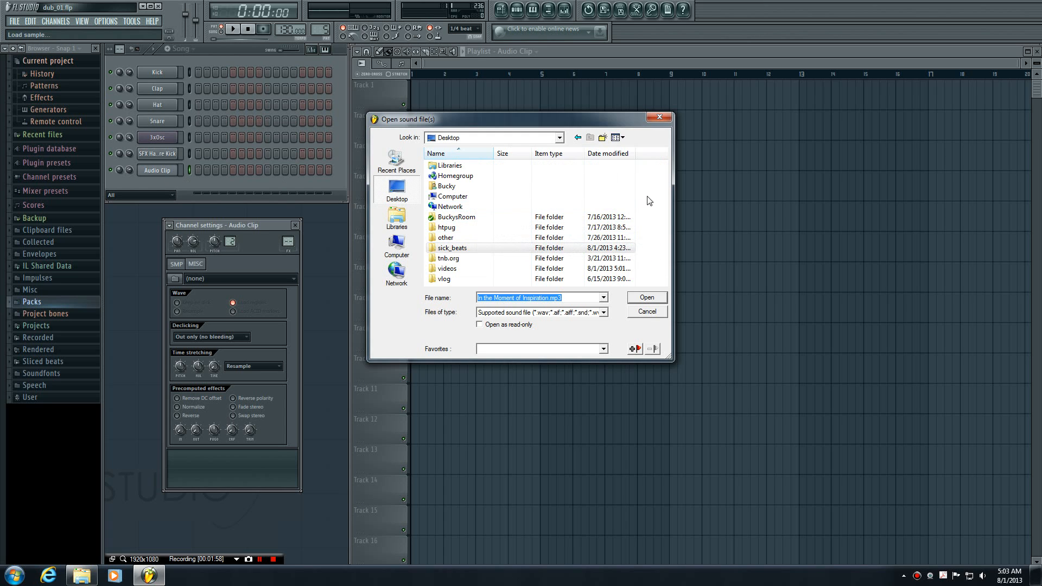
pyautogui.click(452, 247)
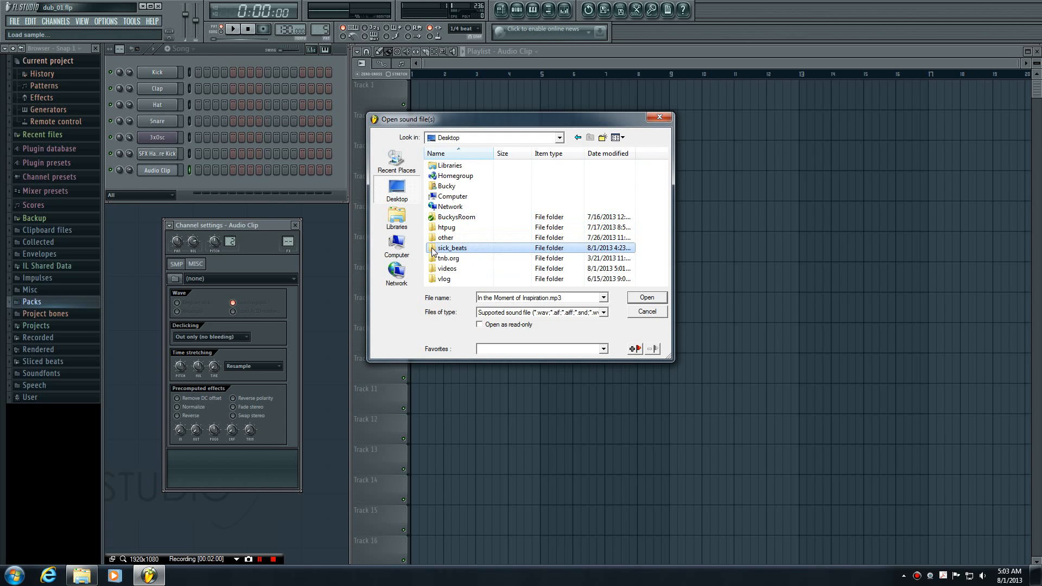
pyautogui.doubleClick(452, 247)
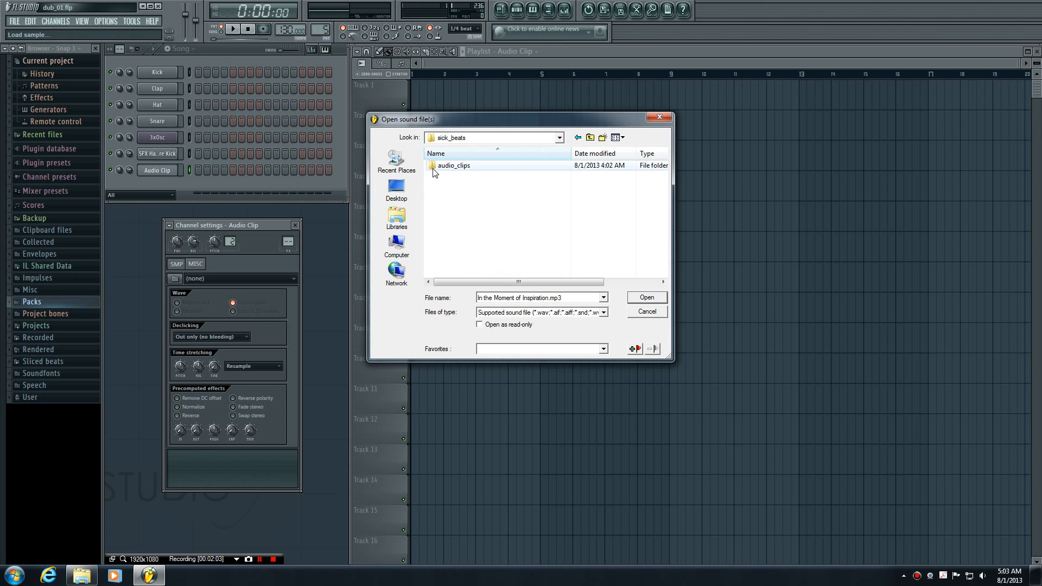
pyautogui.doubleClick(454, 165)
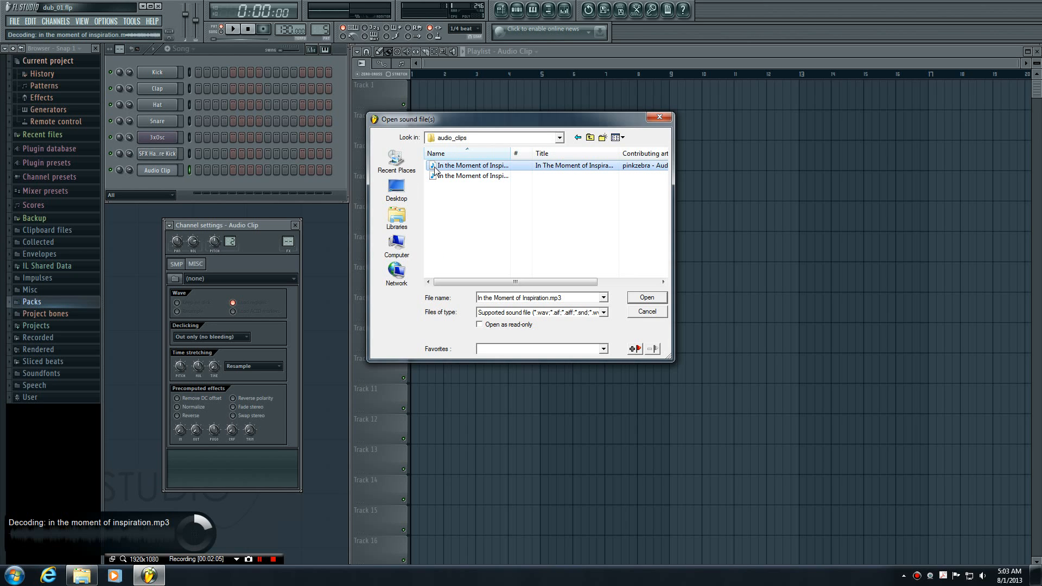
pyautogui.click(644, 297)
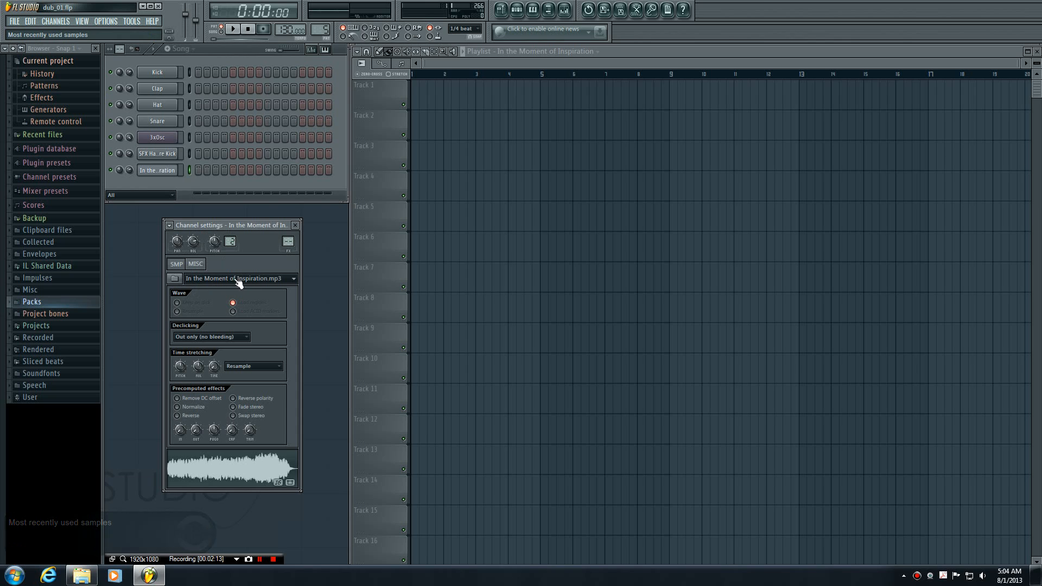
pyautogui.moveTo(245, 209)
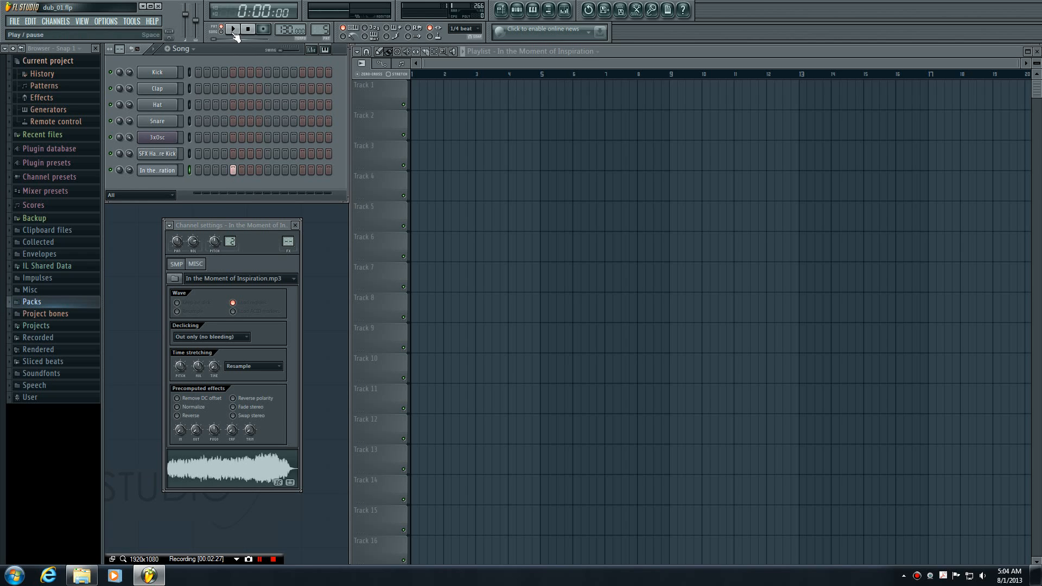
# - Play the pattern to hear the song's step, then stop playback
pyautogui.click(233, 28)
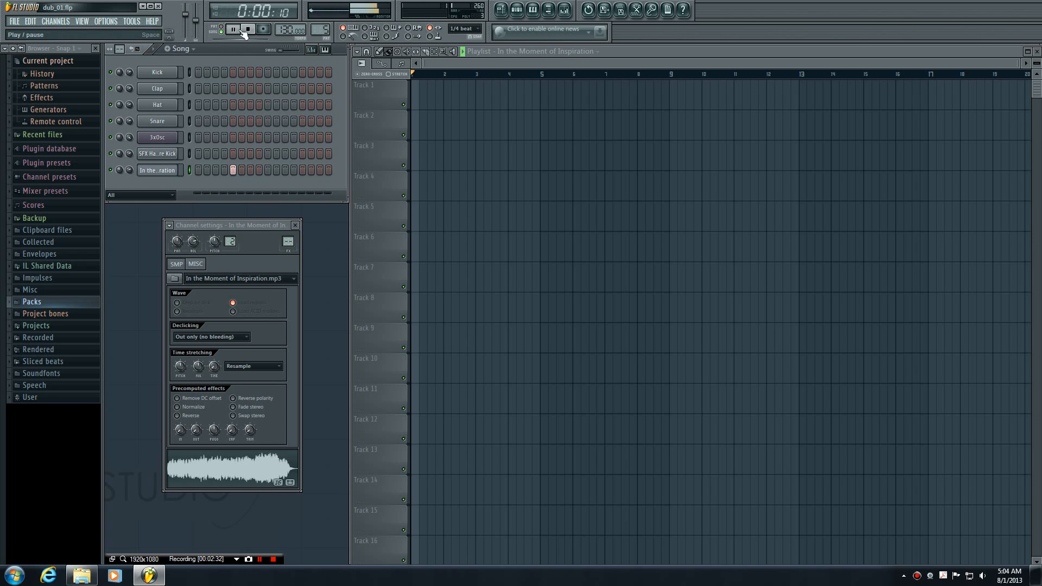
pyautogui.click(232, 29)
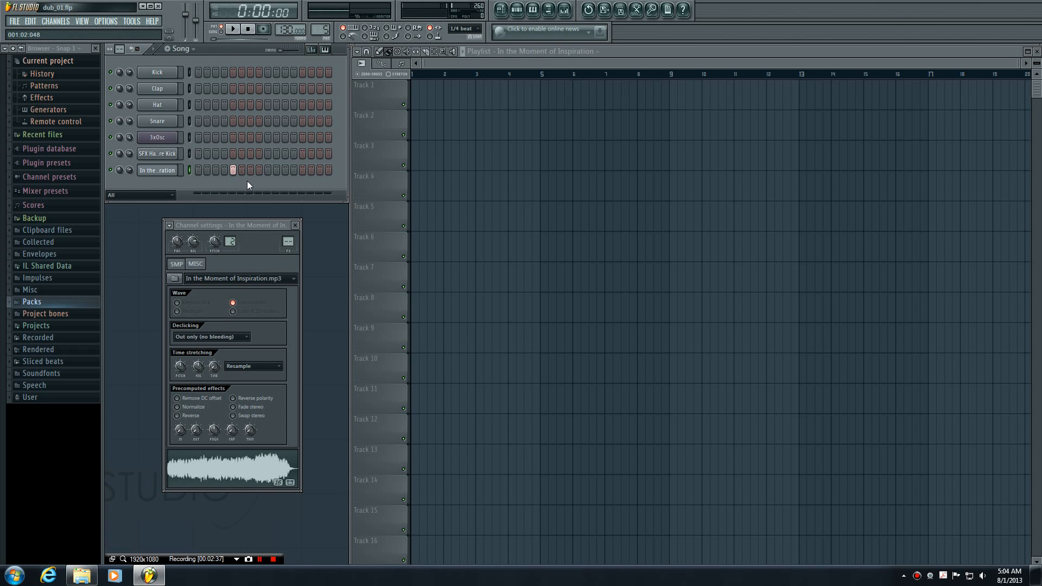
pyautogui.moveTo(250, 330)
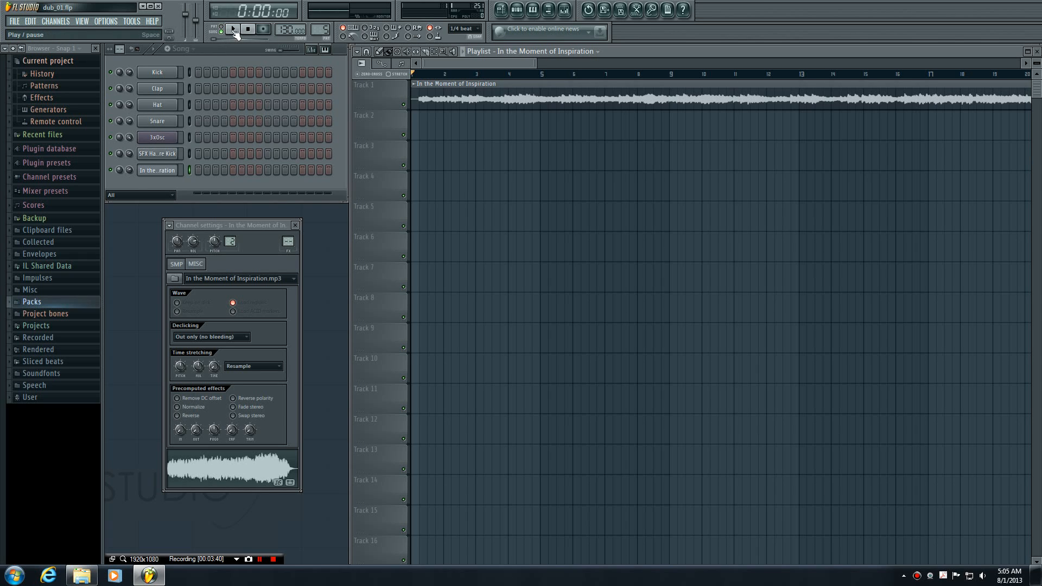
pyautogui.click(232, 28)
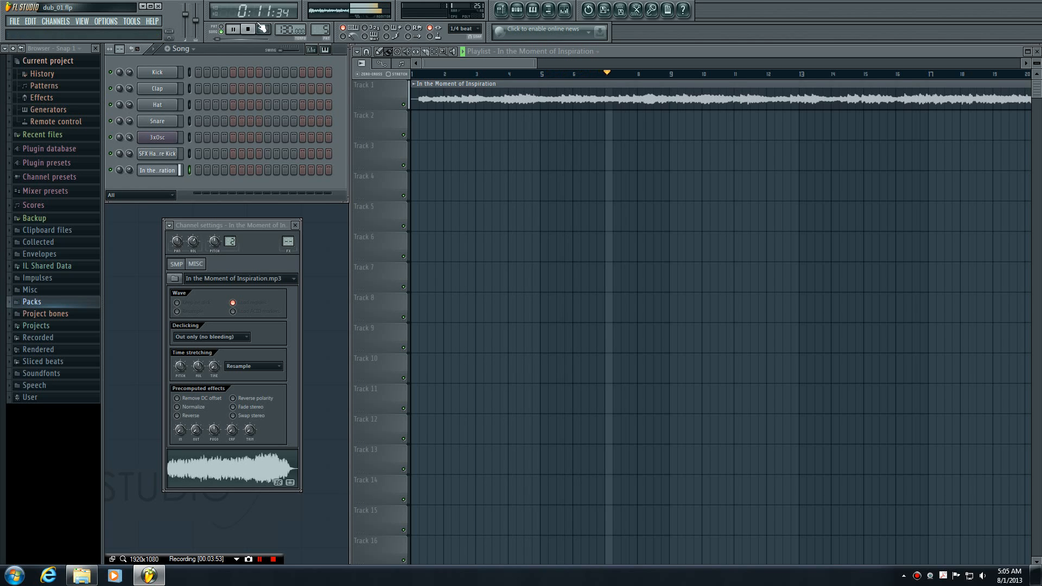
pyautogui.click(261, 29)
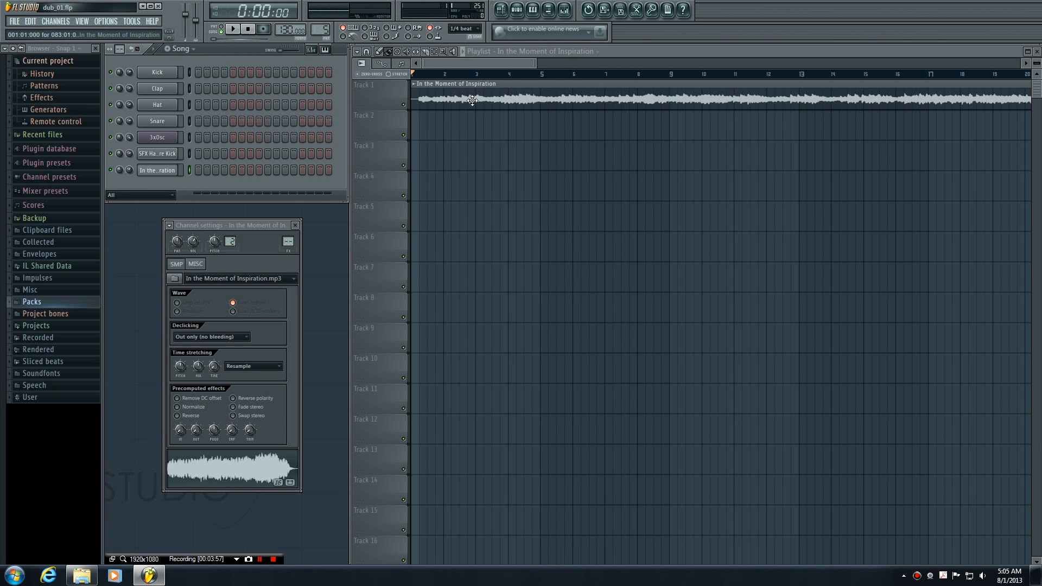
pyautogui.moveTo(498, 106)
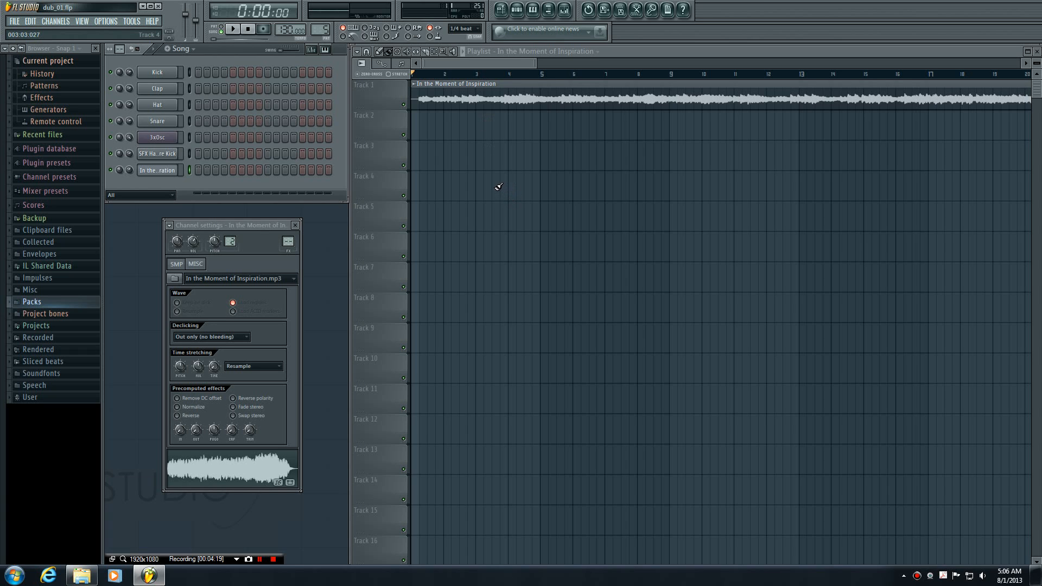
pyautogui.moveTo(315, 353)
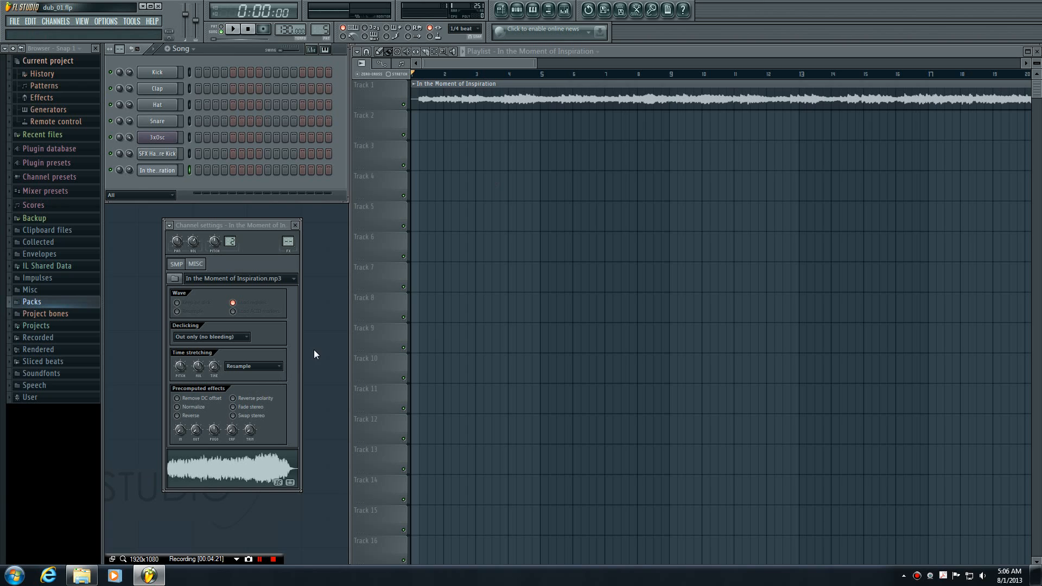